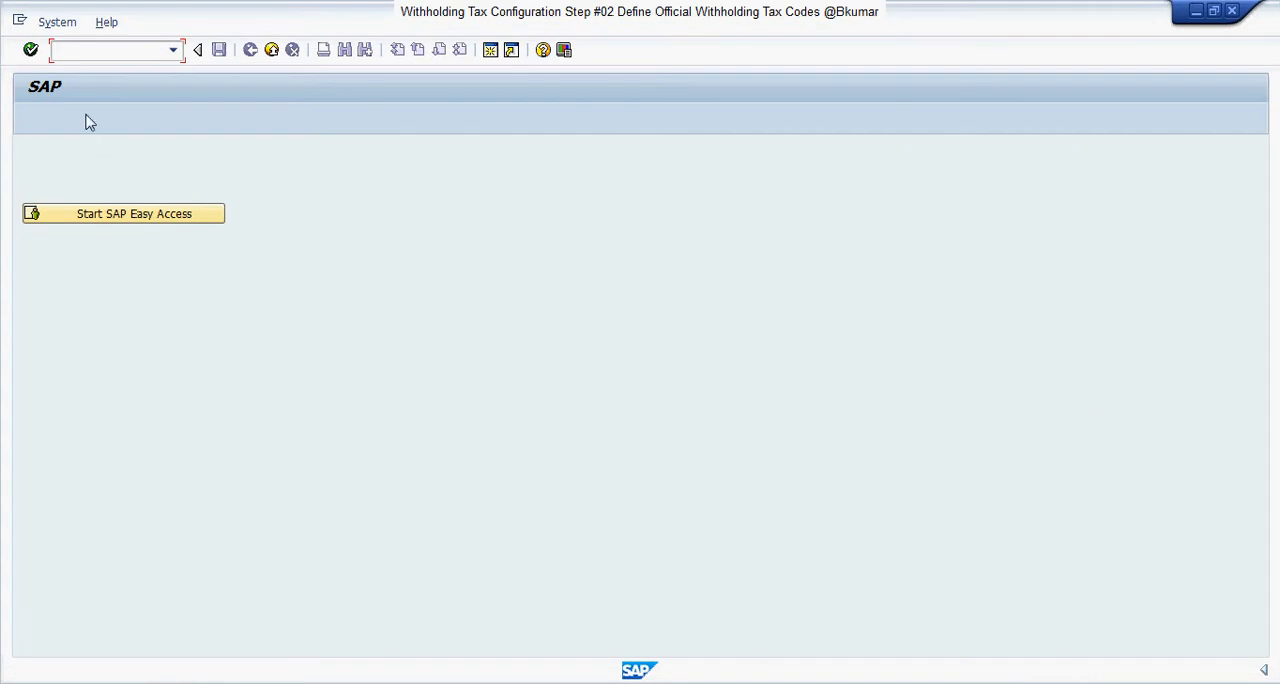
Run transaction SPRO to reach the Customizing: Execute Project screen
{"action": "type", "text": "s"}
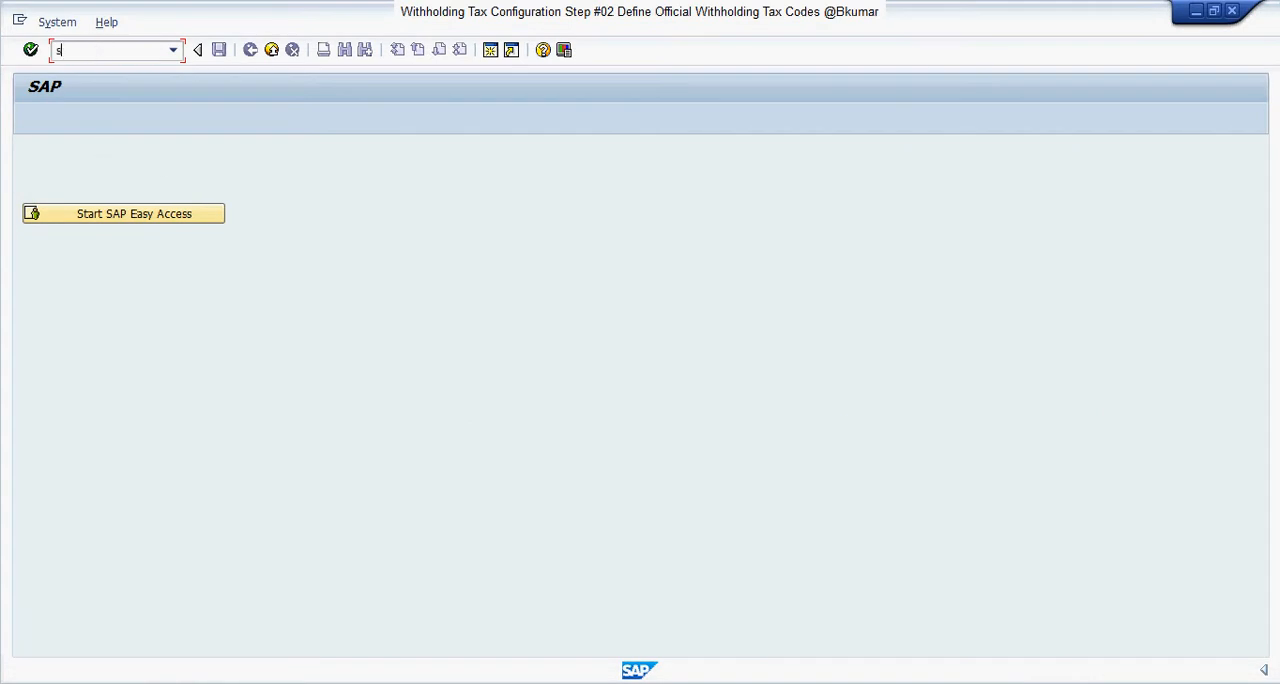
{"action": "type", "text": "pro"}
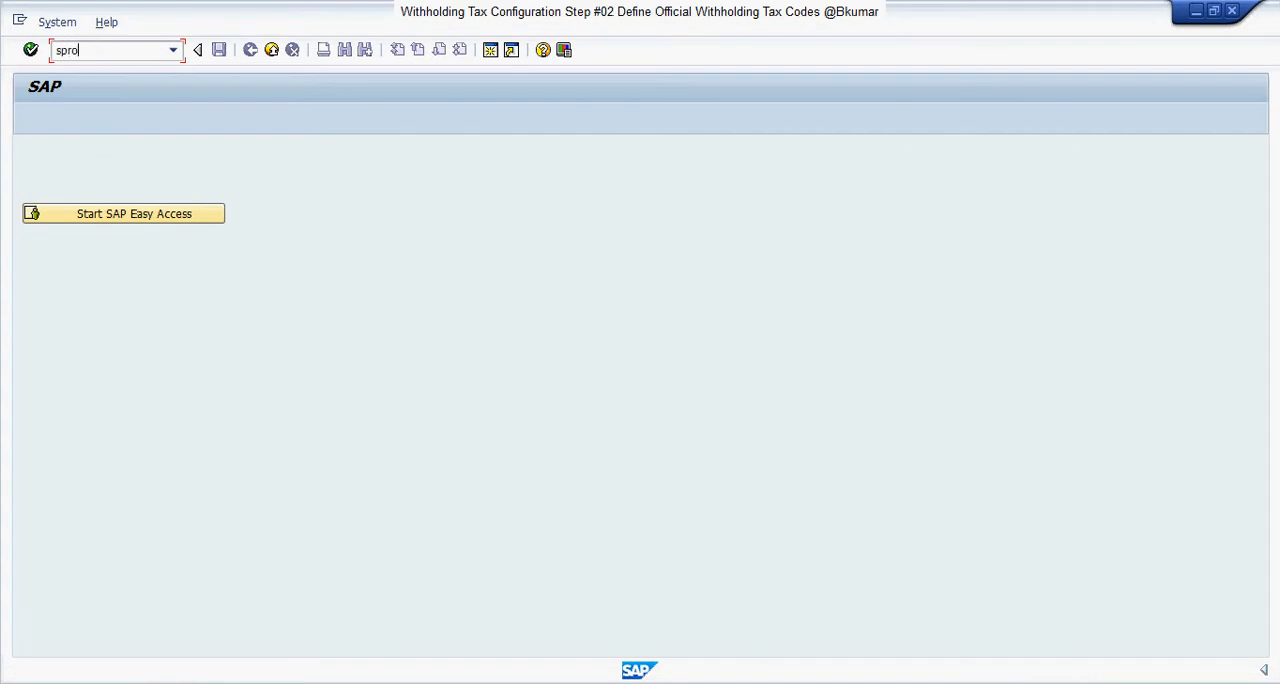
{"action": "key", "text": "Enter"}
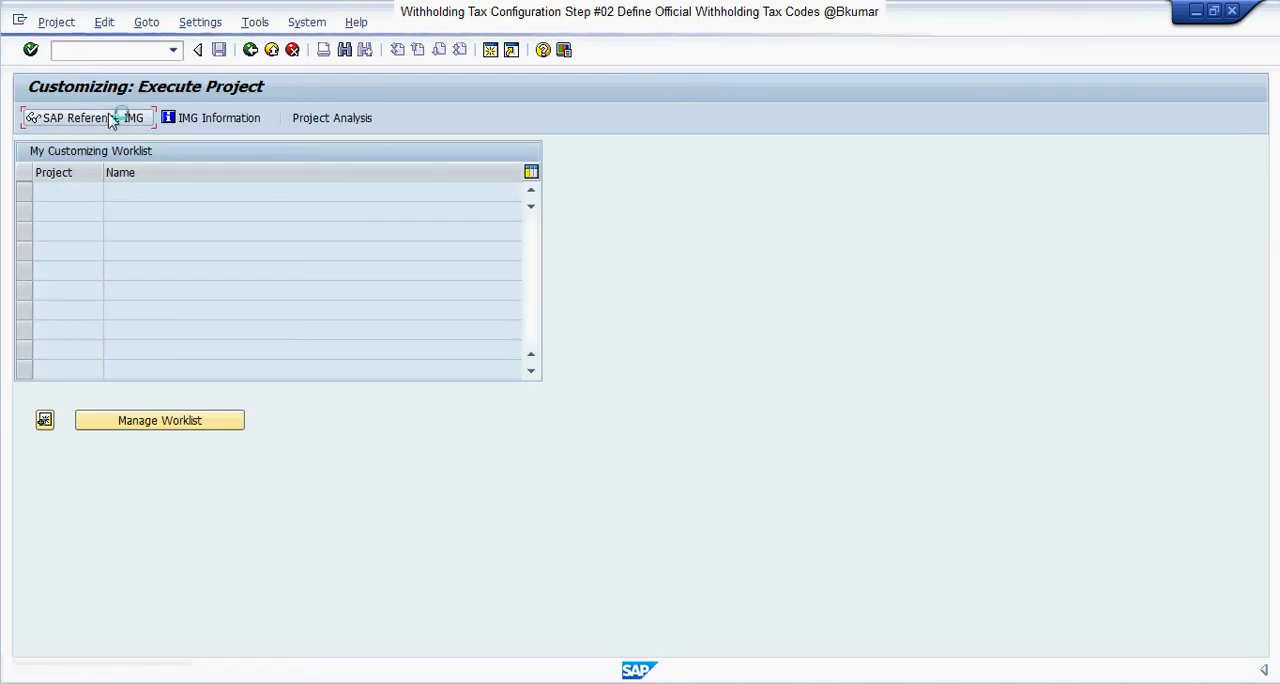
In the SAP Reference IMG, expand Financial Accounting (New) > Global Settings > Withholding Tax
{"action": "left_click", "coordinate": [76, 116]}
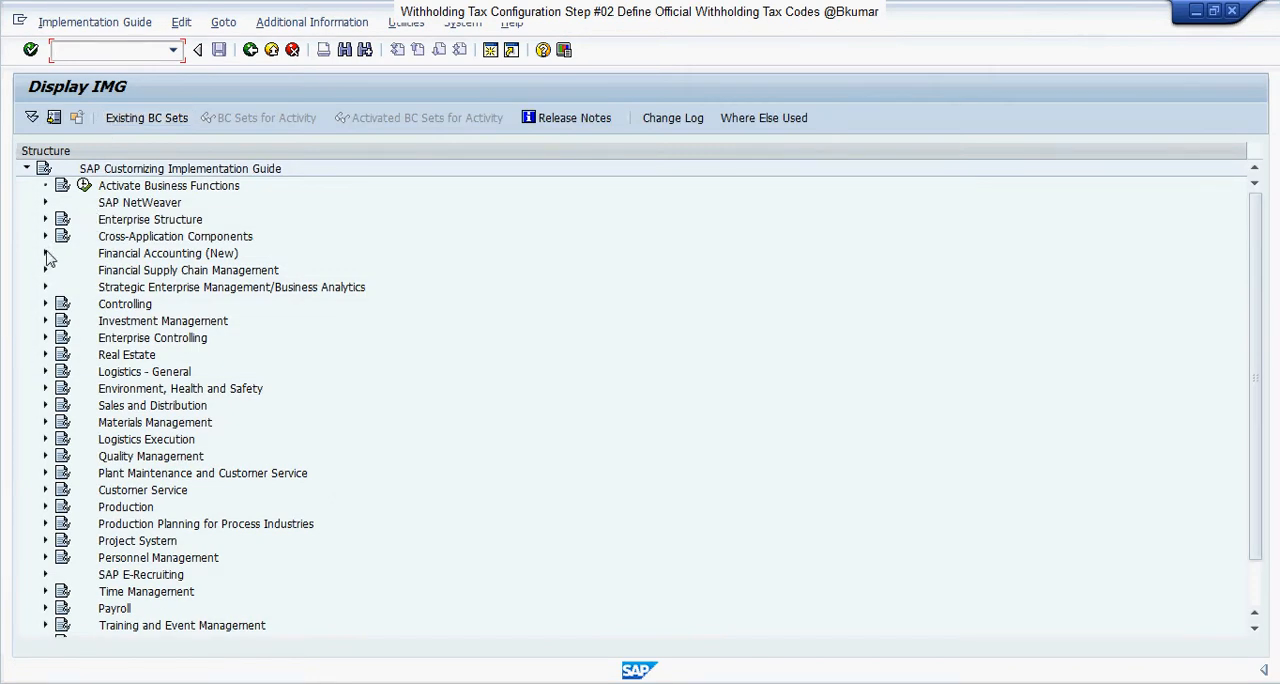
{"action": "left_click", "coordinate": [44, 254]}
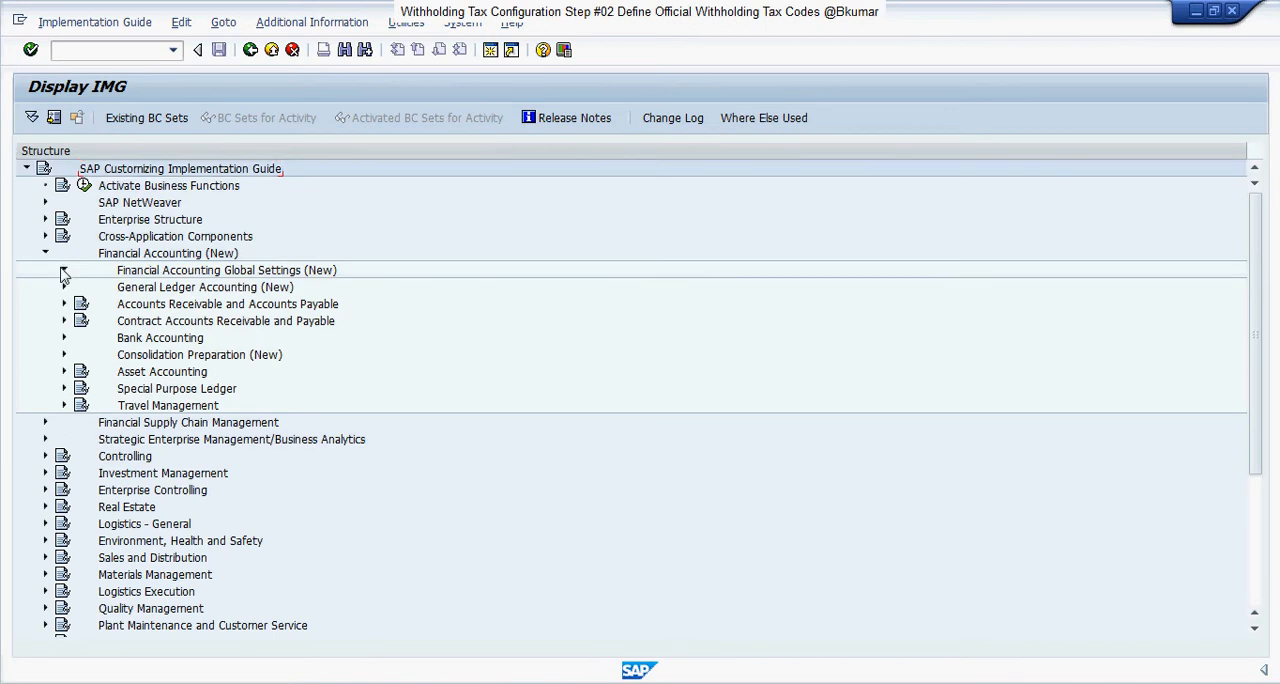
{"action": "left_click", "coordinate": [64, 270]}
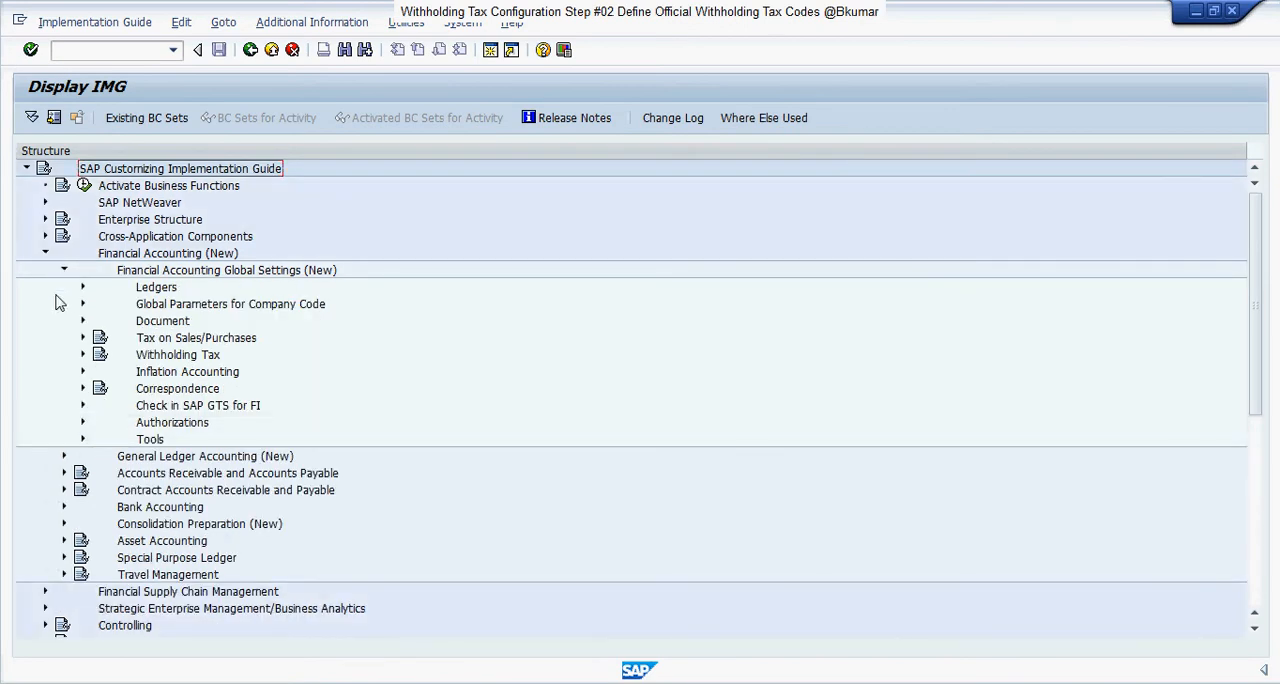
{"action": "left_click", "coordinate": [84, 354]}
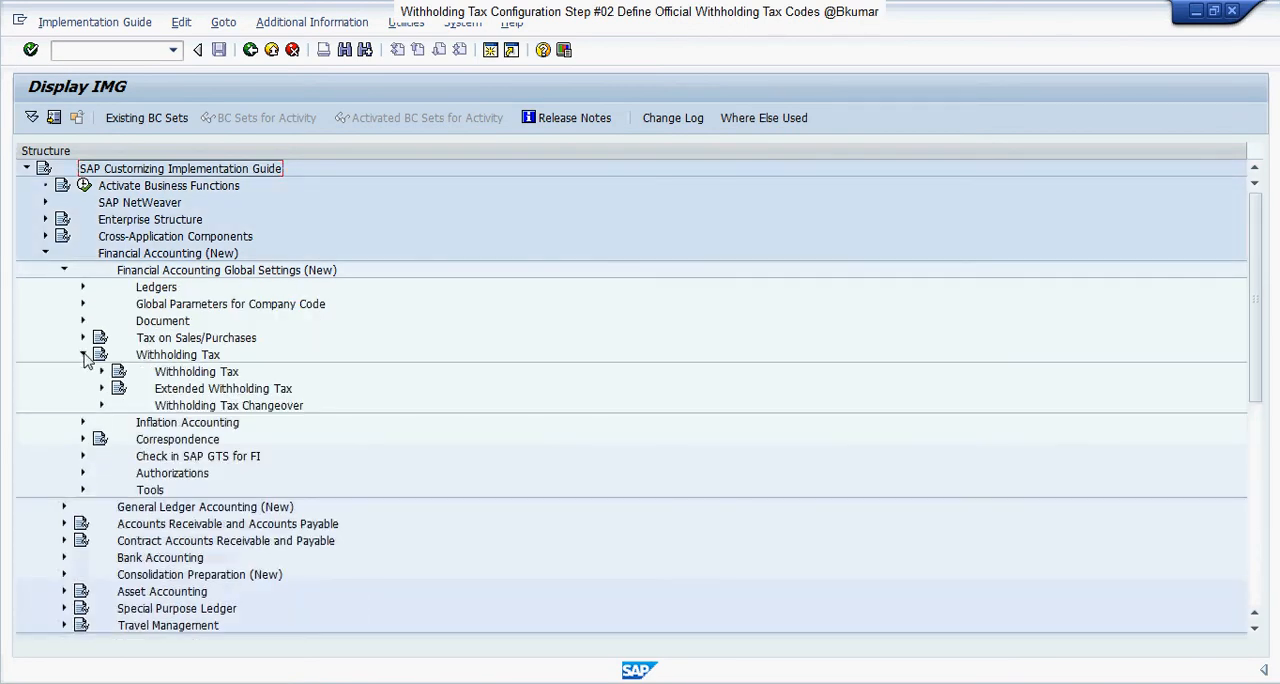
{"action": "left_click", "coordinate": [84, 356]}
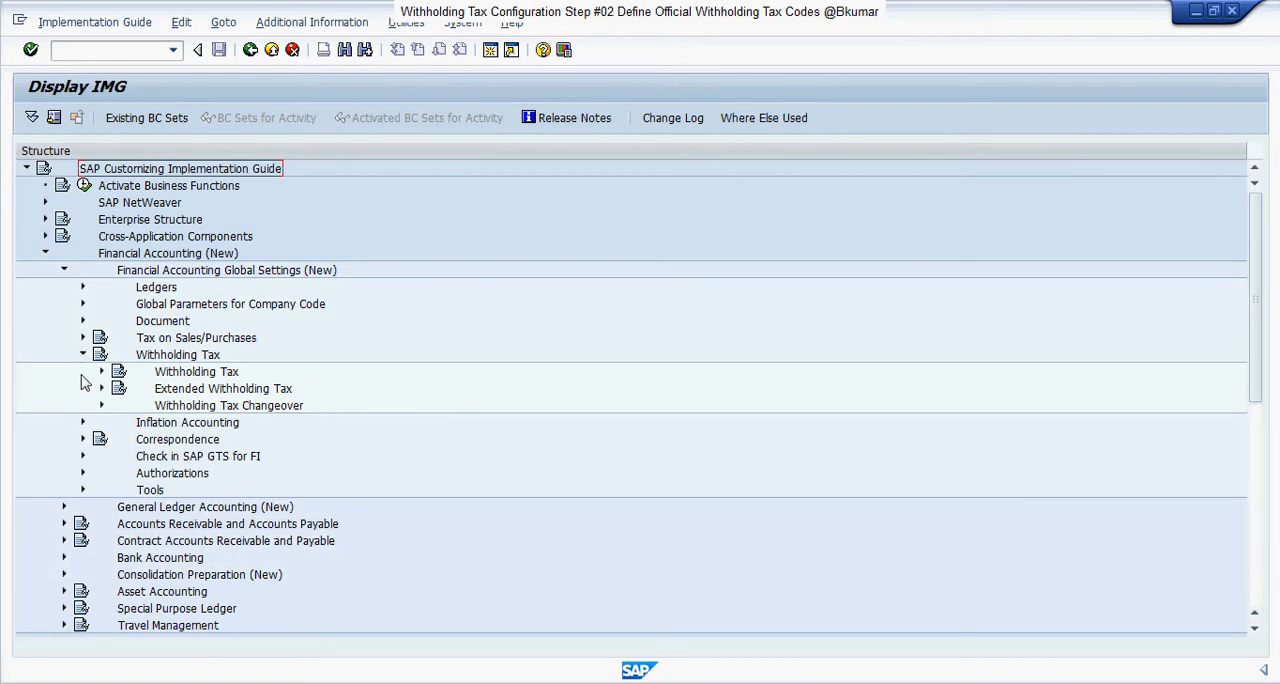
Expand Extended Withholding Tax > Basic Settings and launch Define Withholding Tax Keys
{"action": "left_click", "coordinate": [100, 388]}
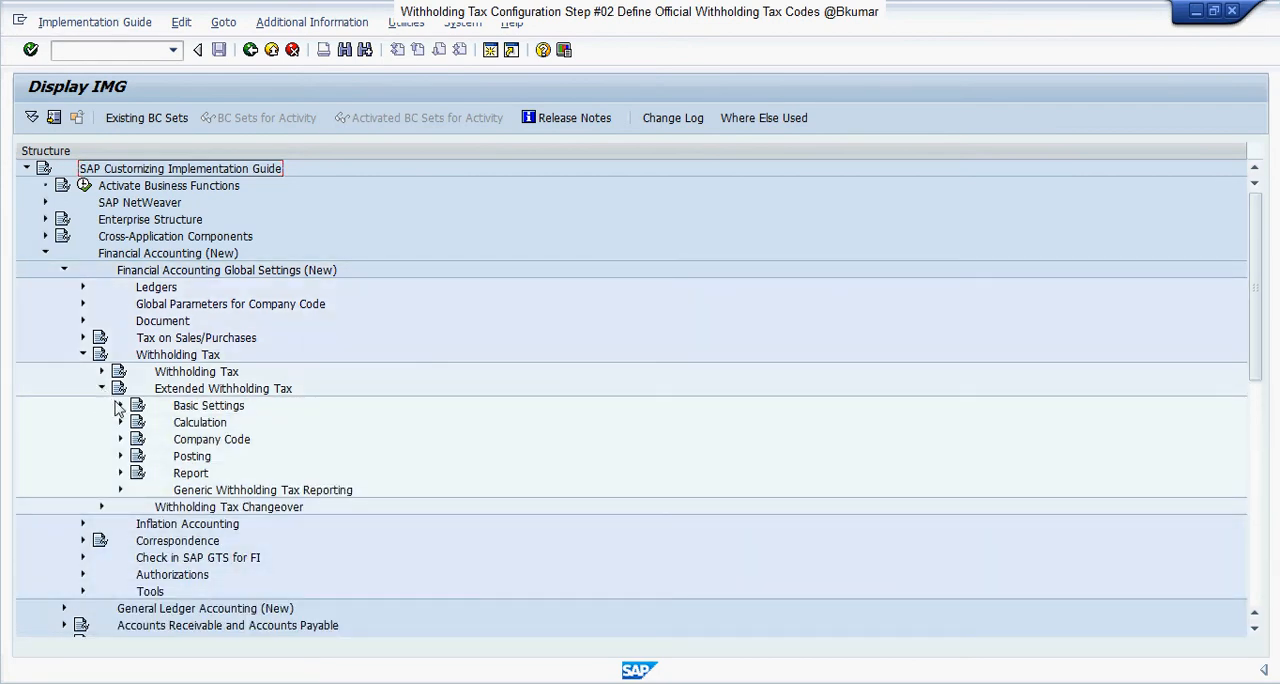
{"action": "left_click", "coordinate": [120, 404]}
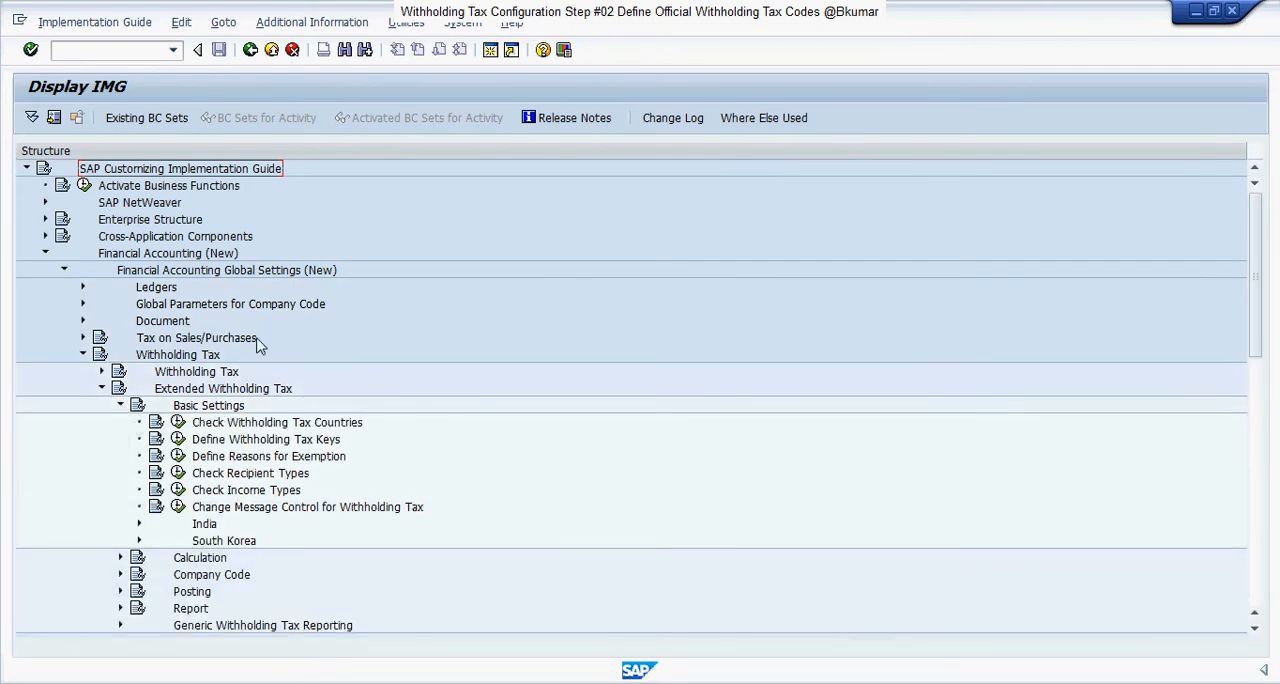
{"action": "mouse_move", "coordinate": [264, 360]}
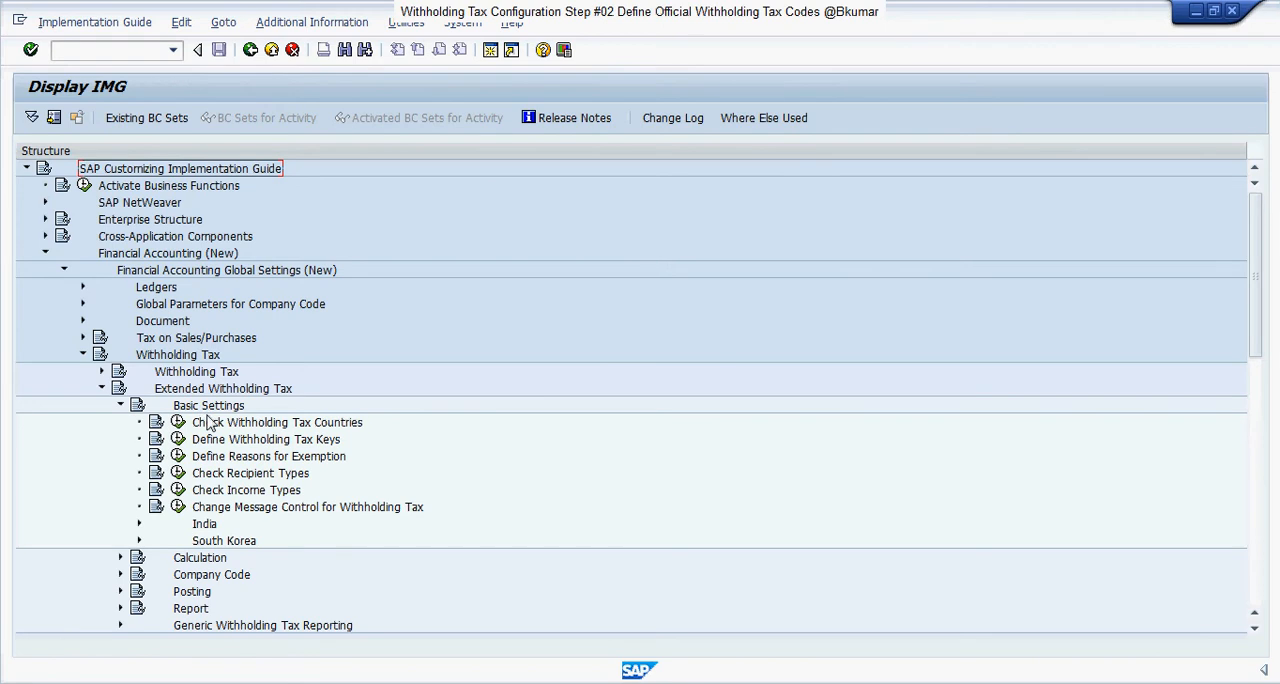
{"action": "mouse_move", "coordinate": [584, 460]}
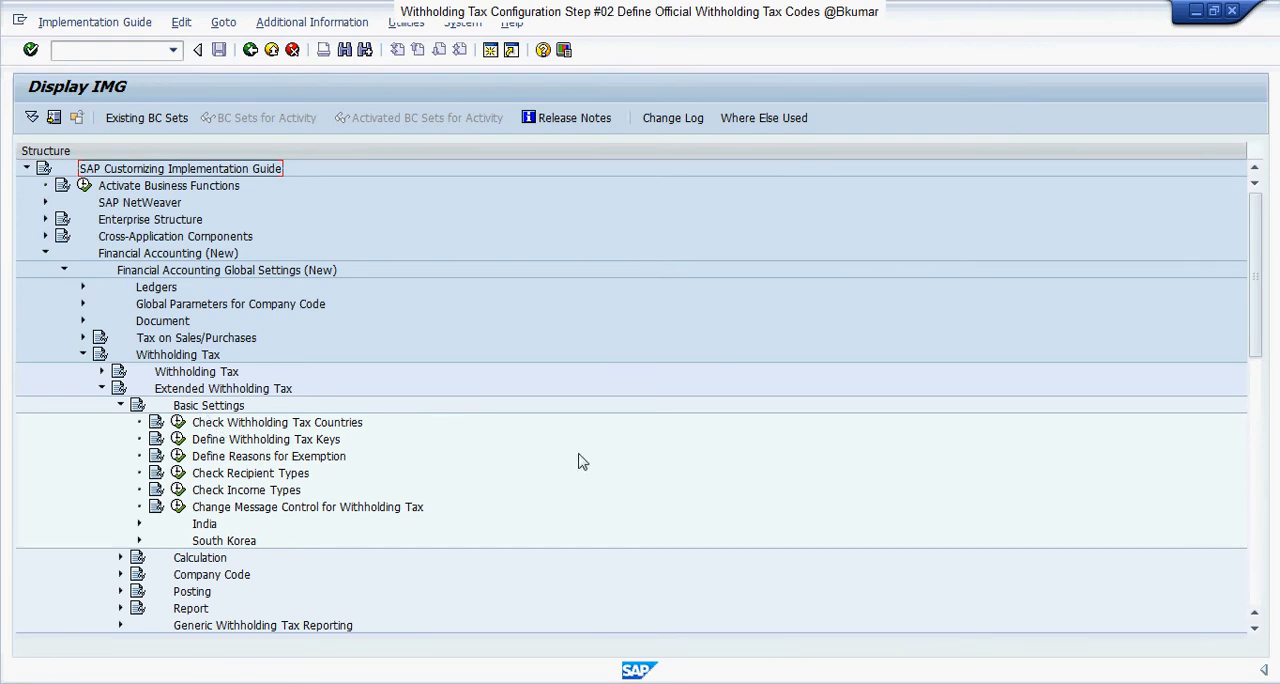
{"action": "double_click", "coordinate": [264, 440]}
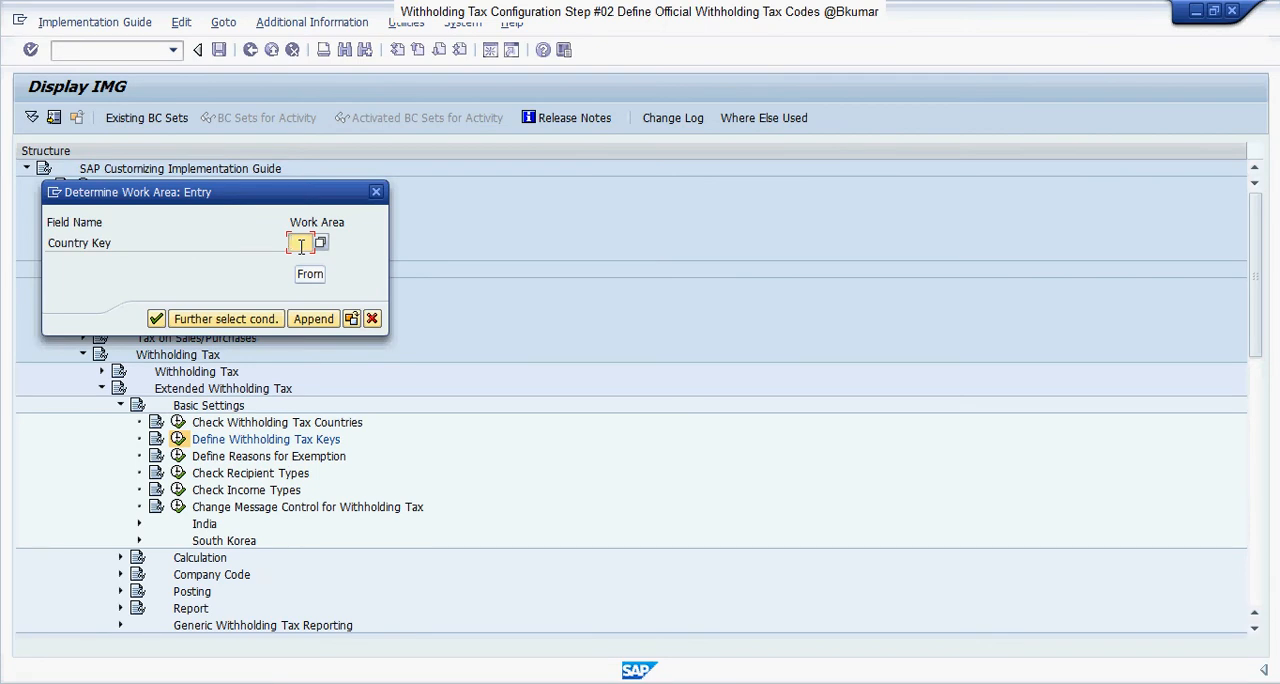
Set country key IN as the work area to show India's official withholding tax keys
{"action": "type", "text": "IN"}
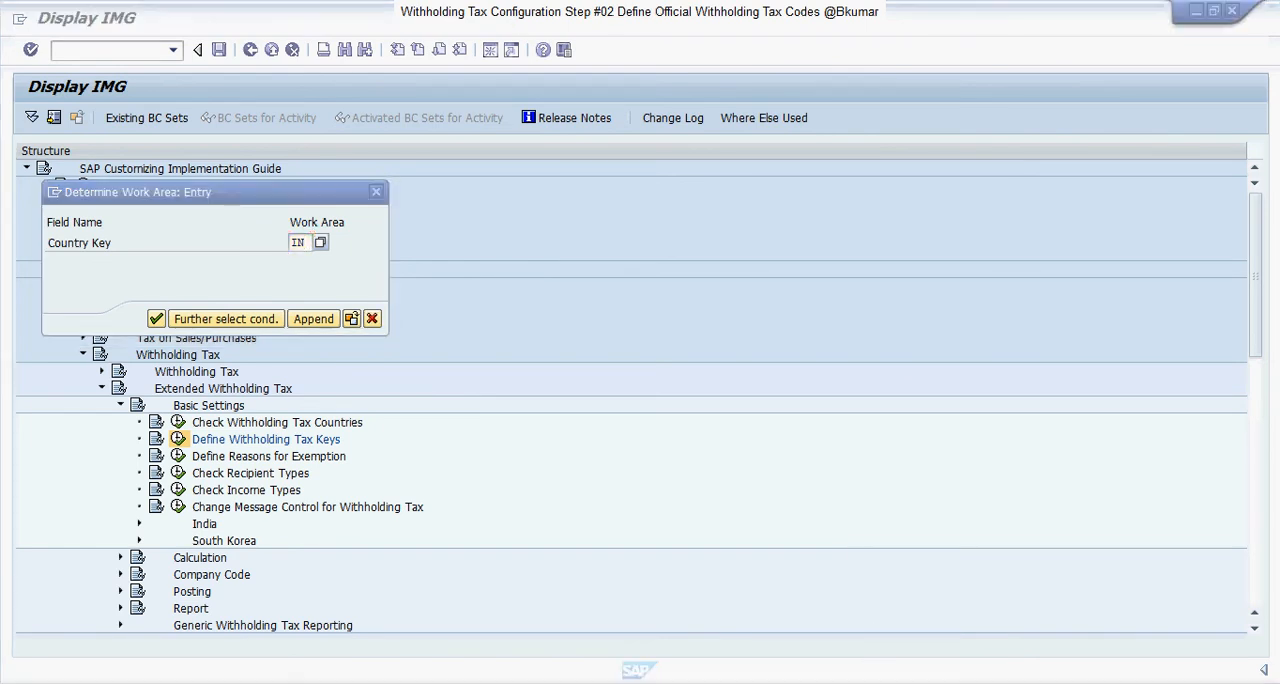
{"action": "left_click", "coordinate": [156, 318]}
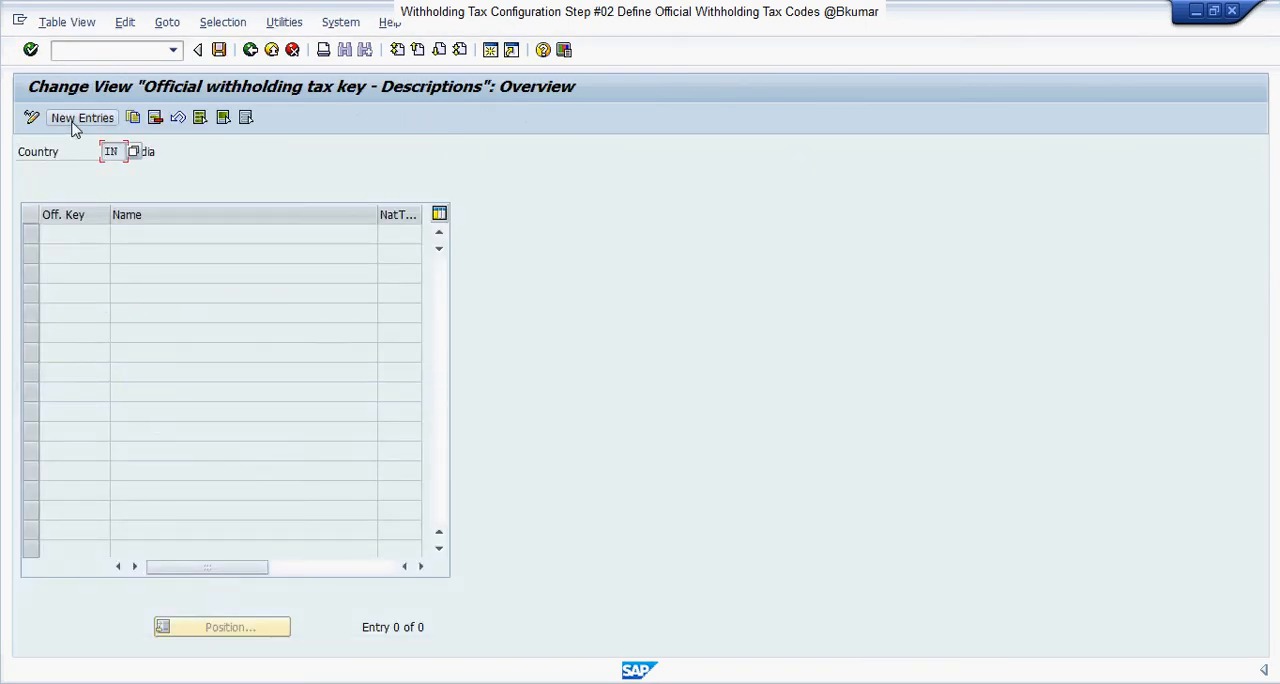
Start a new entry for official key 194C and begin its name with 'F'
{"action": "left_click", "coordinate": [82, 116]}
{"action": "type", "text": "194C"}
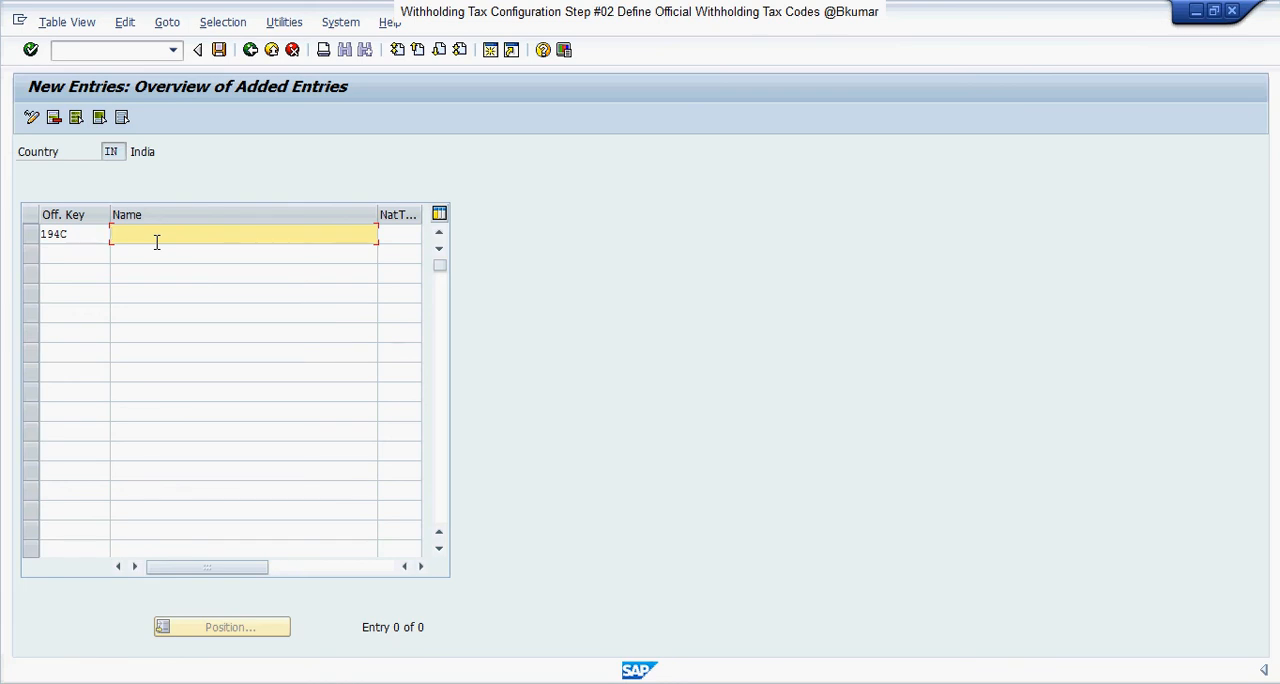
{"action": "type", "text": "F"}
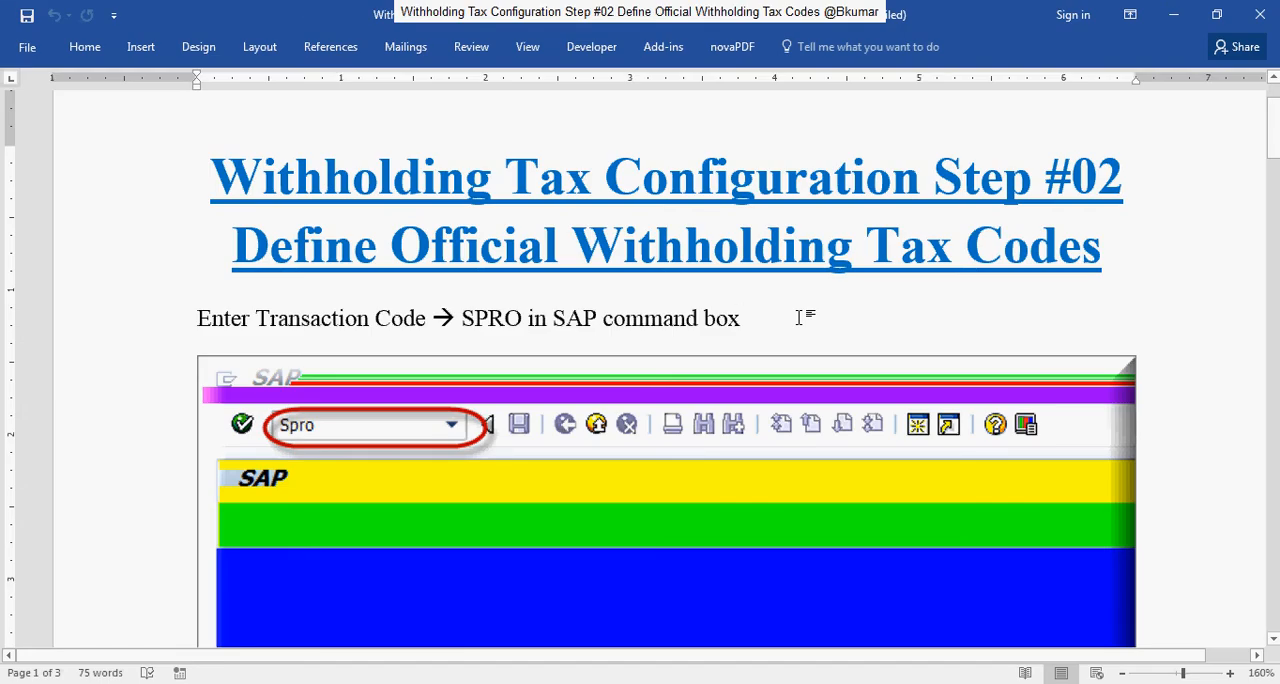
Scroll page 1 of the Word guide from the SPRO step to the IMG path text
{"action": "left_click", "coordinate": [740, 318]}
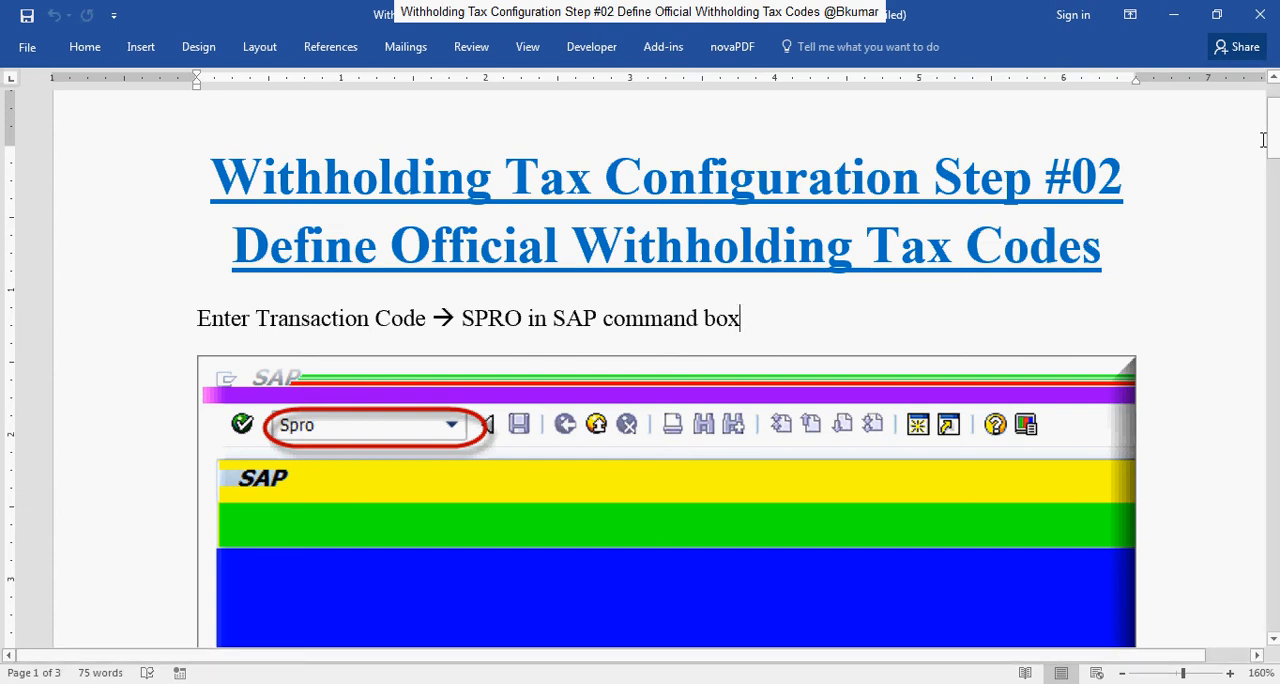
{"action": "scroll", "scroll_direction": "down", "scroll_amount": 3}
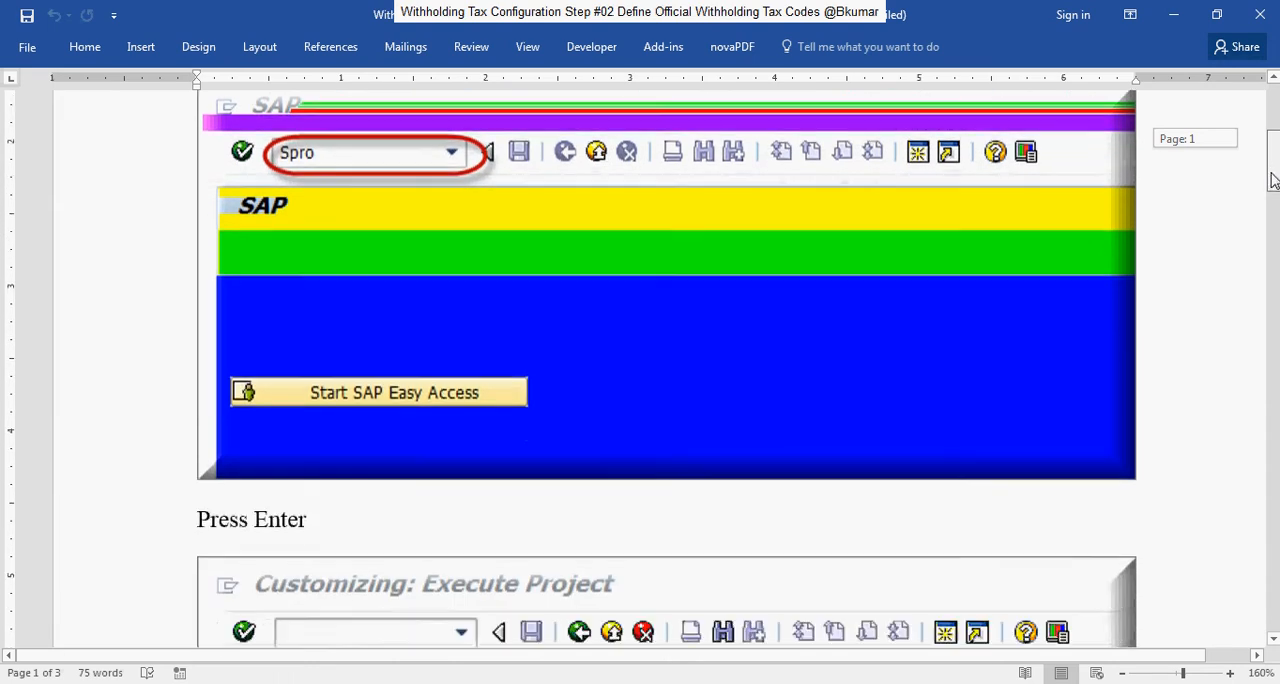
{"action": "scroll", "scroll_direction": "down", "scroll_amount": 3}
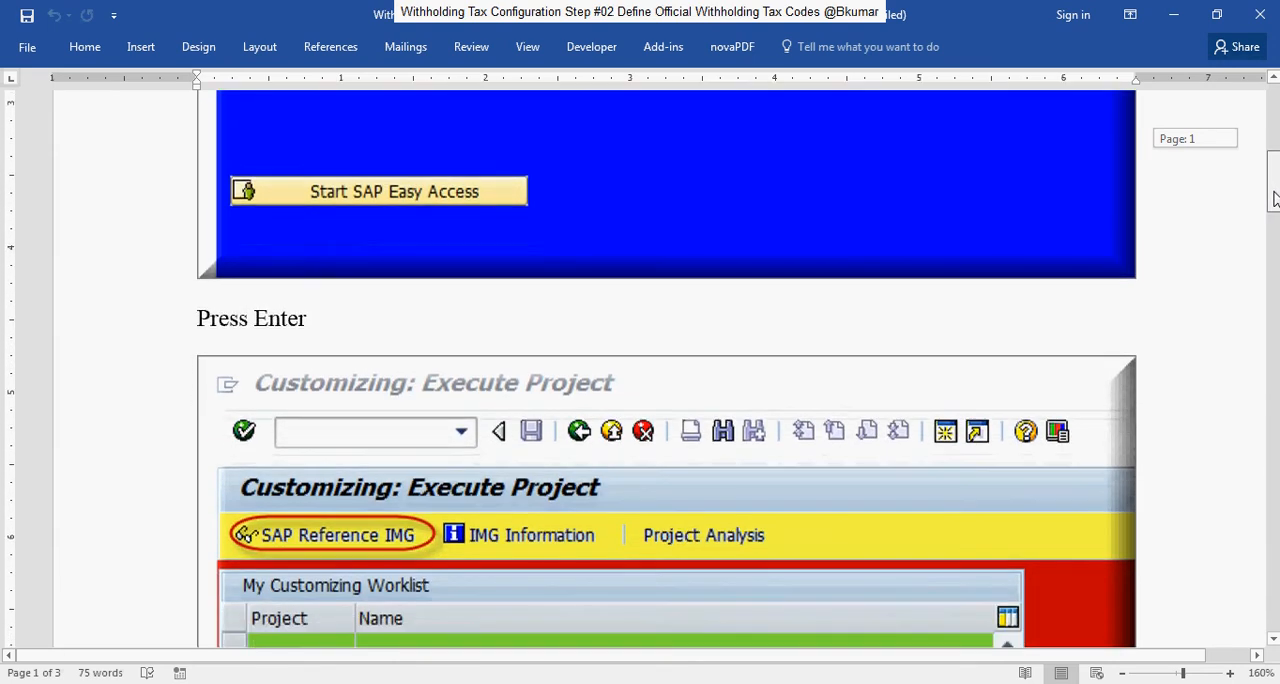
{"action": "scroll", "scroll_direction": "down", "scroll_amount": 3}
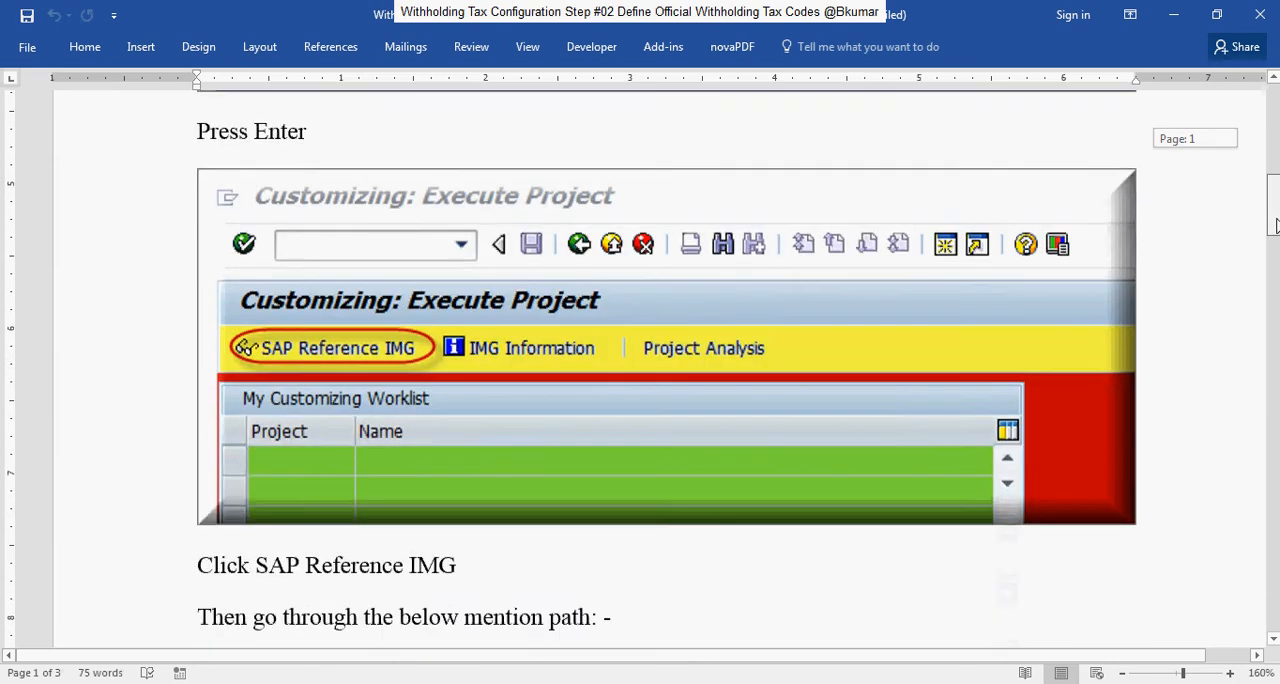
{"action": "scroll", "scroll_direction": "down", "scroll_amount": 3}
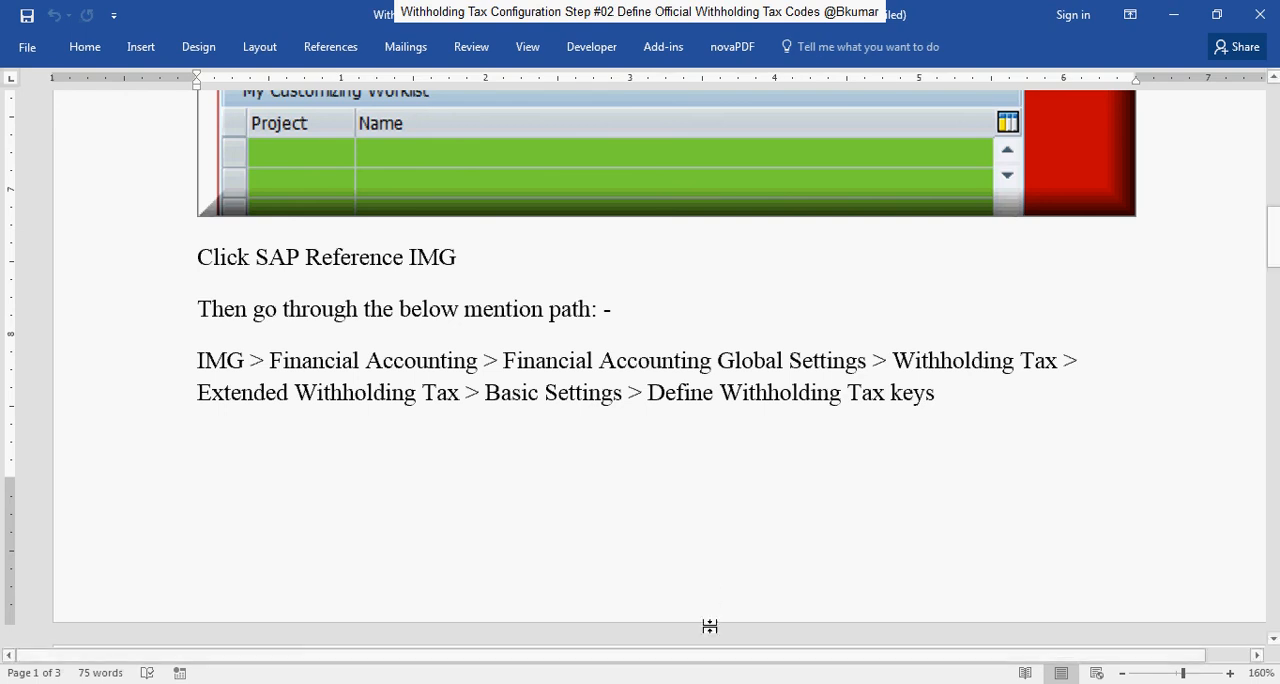
Scroll pages 2-3 to the New Entries screenshot showing 194C 'For Contract Category' and Press save
{"action": "scroll", "scroll_direction": "down", "scroll_amount": 3}
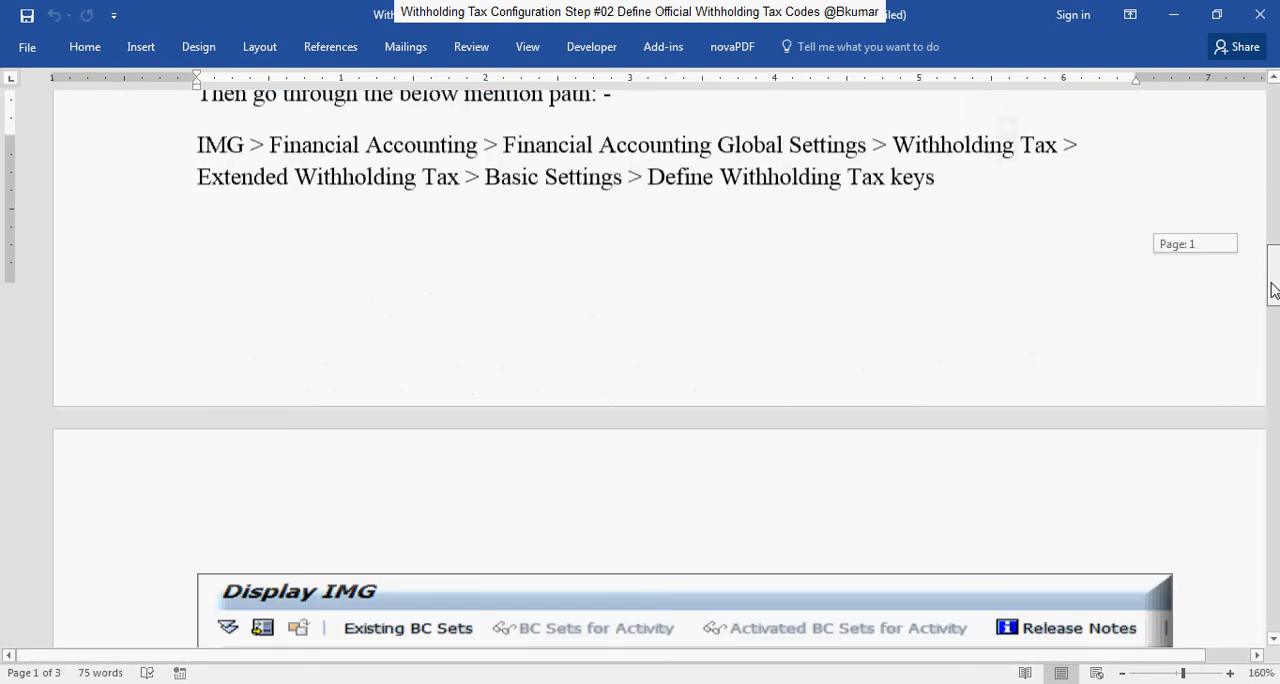
{"action": "scroll", "scroll_direction": "down", "scroll_amount": 3}
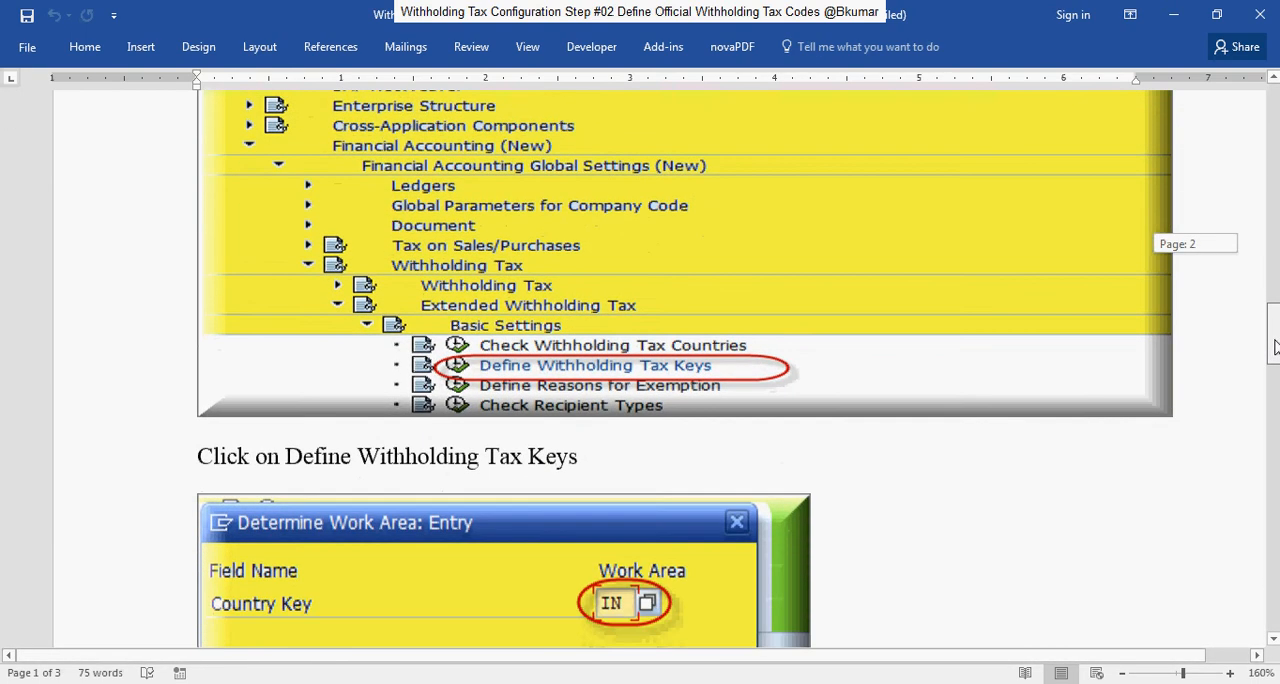
{"action": "scroll", "scroll_direction": "down", "scroll_amount": 3}
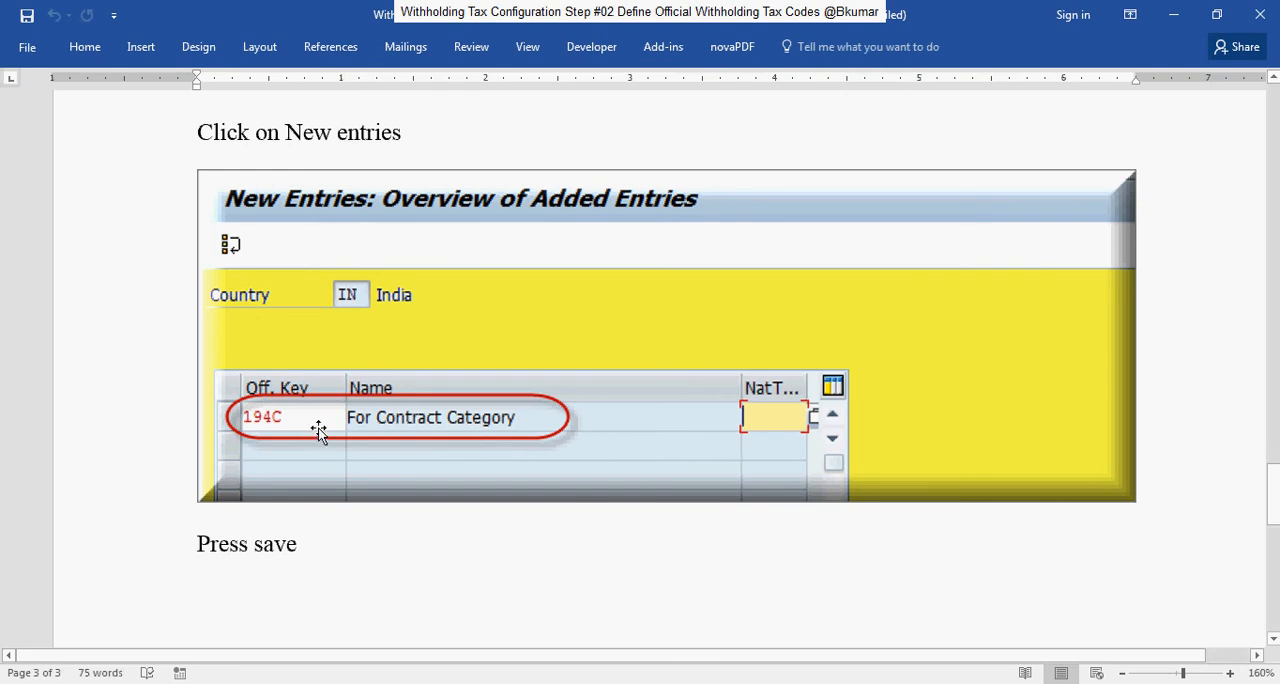
{"action": "mouse_move", "coordinate": [440, 448]}
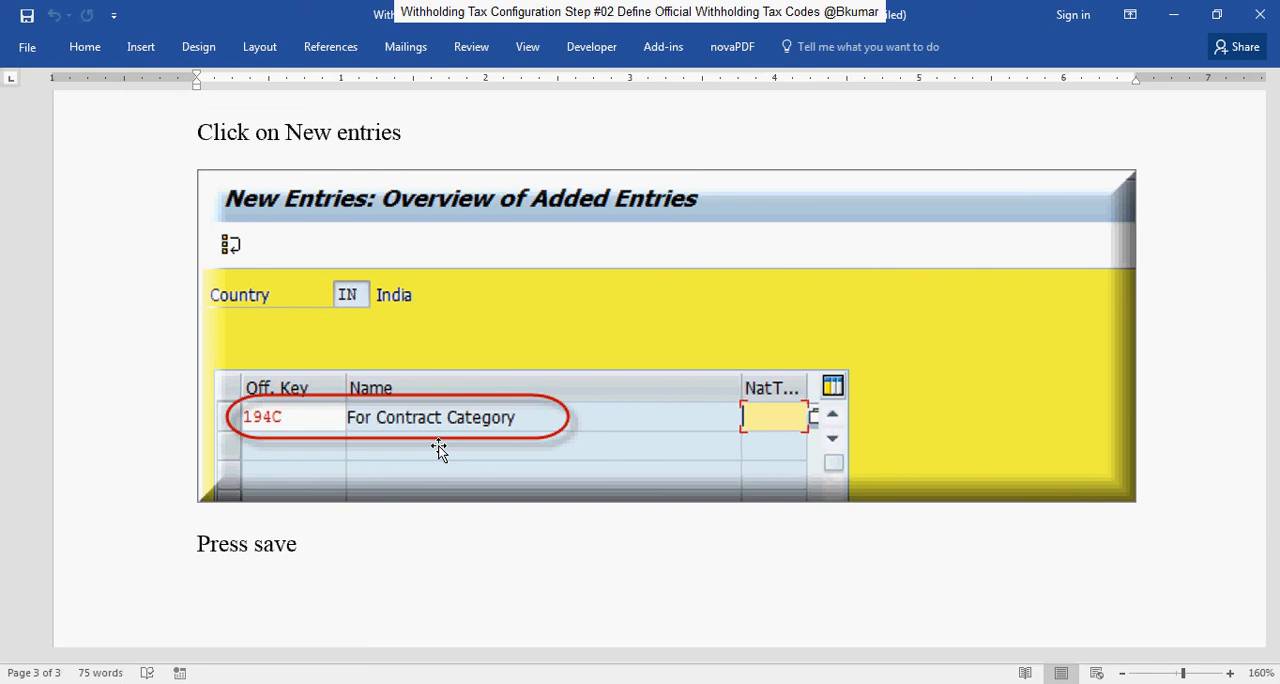
{"action": "mouse_move", "coordinate": [462, 448]}
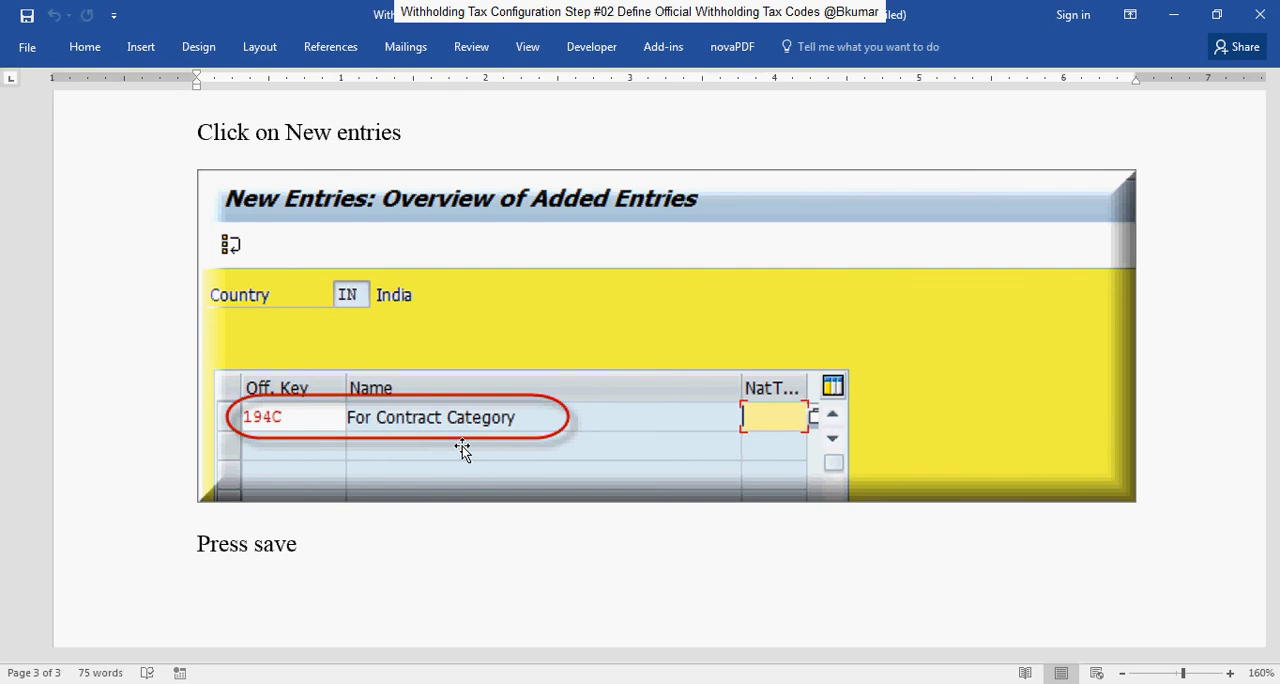